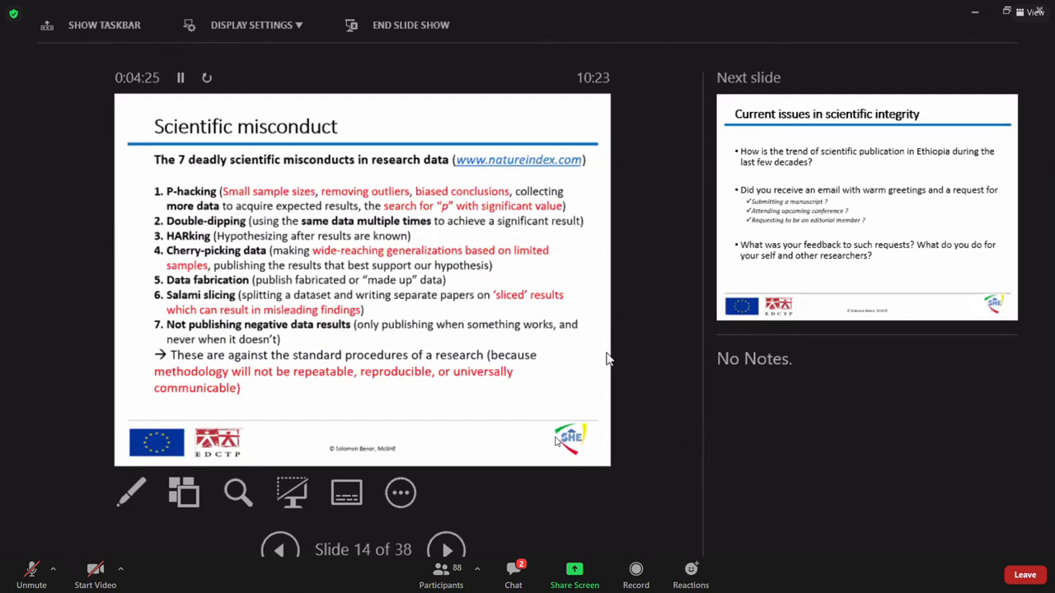
{"action": "mouse_move", "coordinate": [691, 462]}
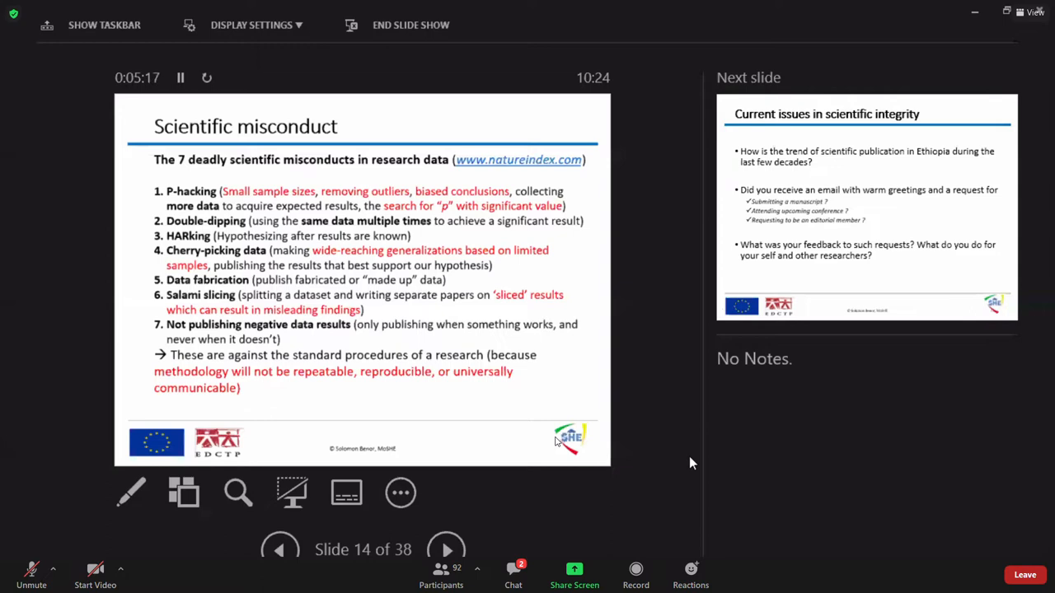
{"action": "mouse_move", "coordinate": [574, 467]}
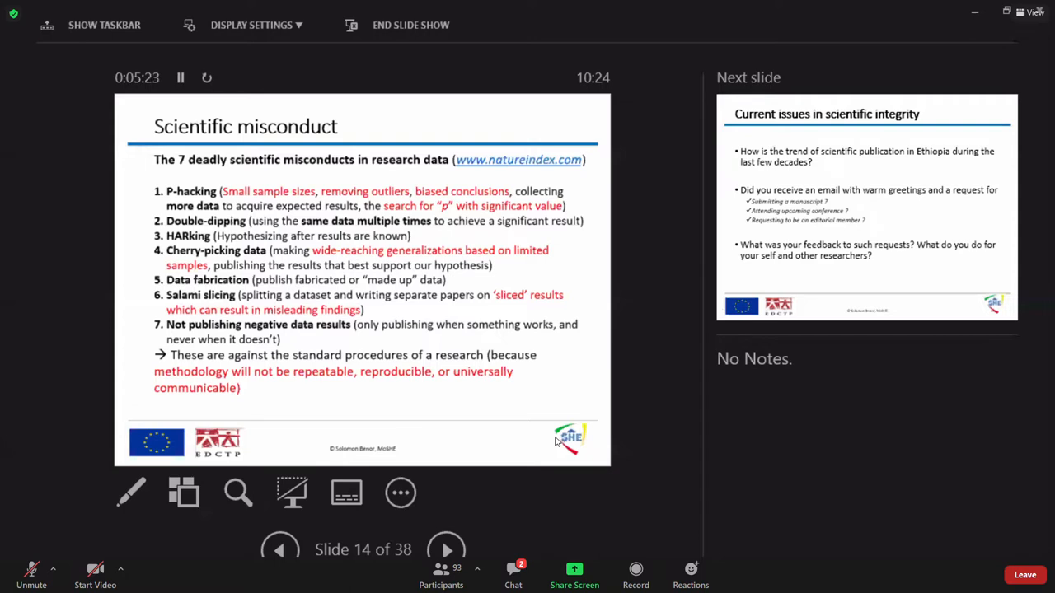
Advance the slide show to slide 15, 'Current issues in scientific integrity'.
{"action": "left_click", "coordinate": [446, 549]}
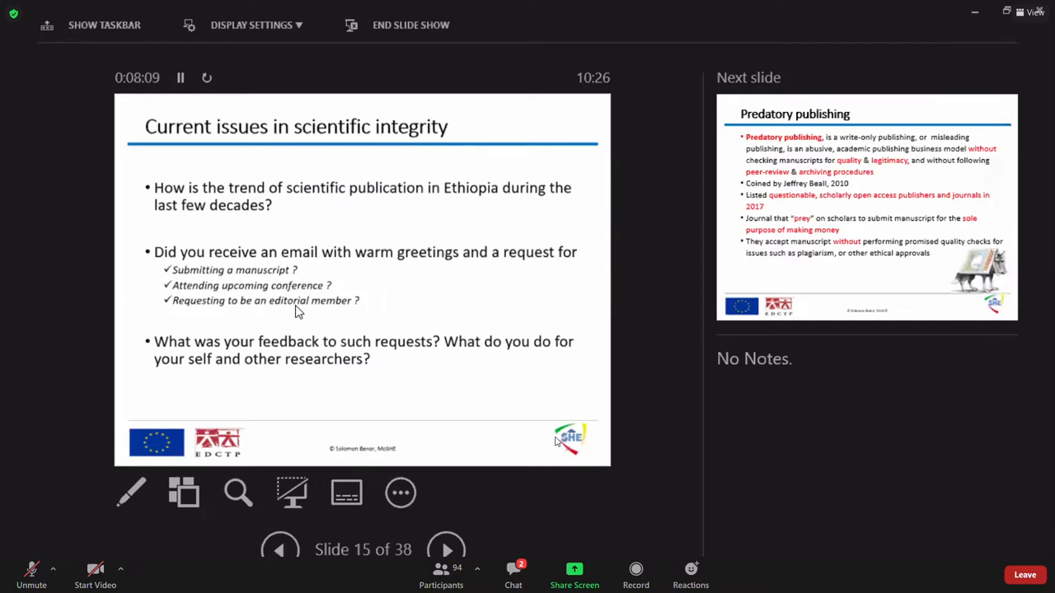
Advance the slide show to slide 16, 'Predatory publishing'.
{"action": "left_click", "coordinate": [446, 550]}
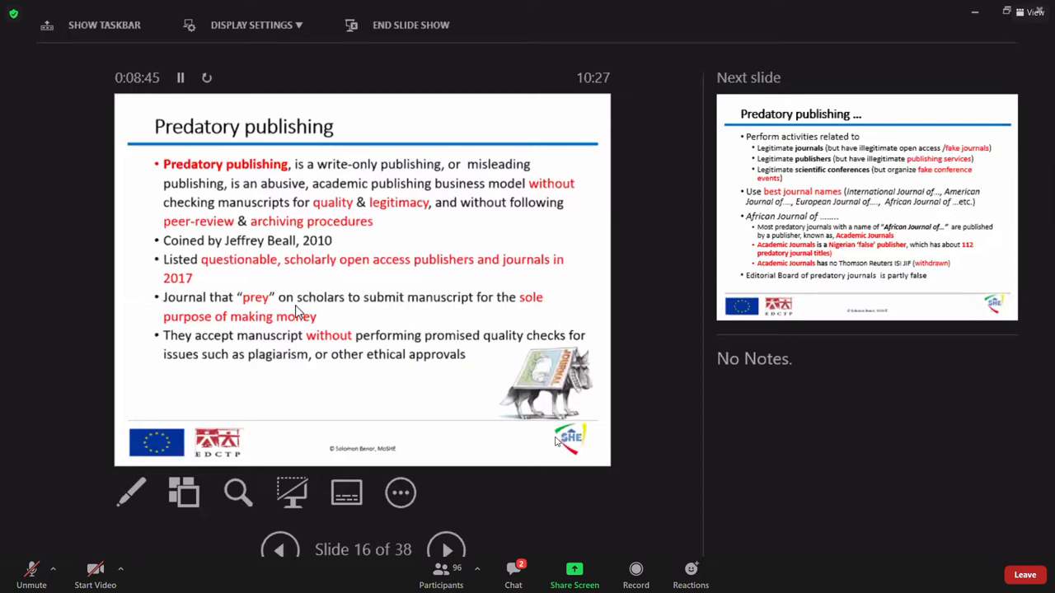
{"action": "mouse_move", "coordinate": [165, 490]}
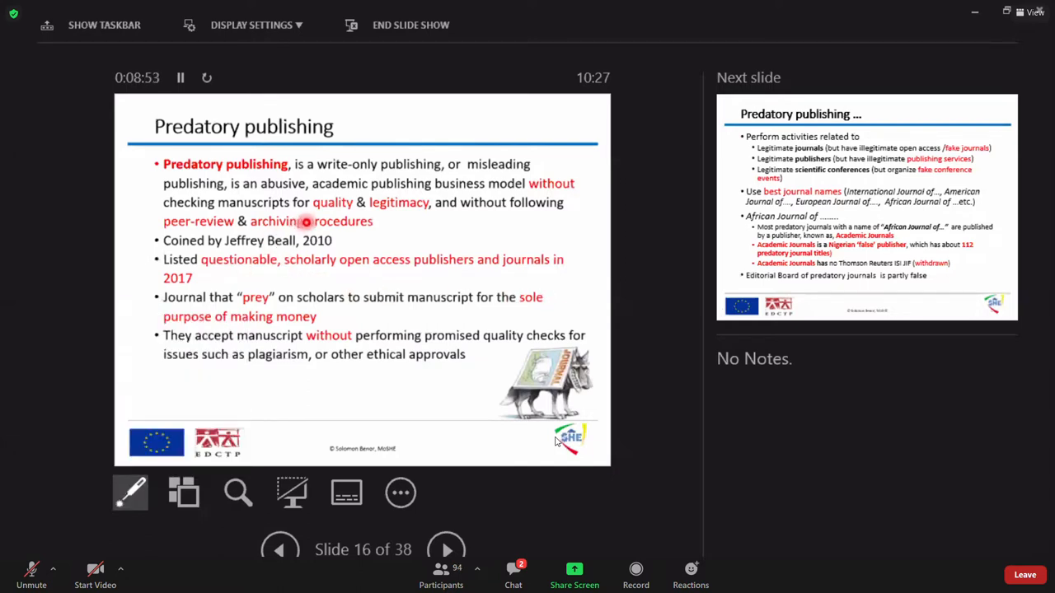
{"action": "mouse_move", "coordinate": [348, 206]}
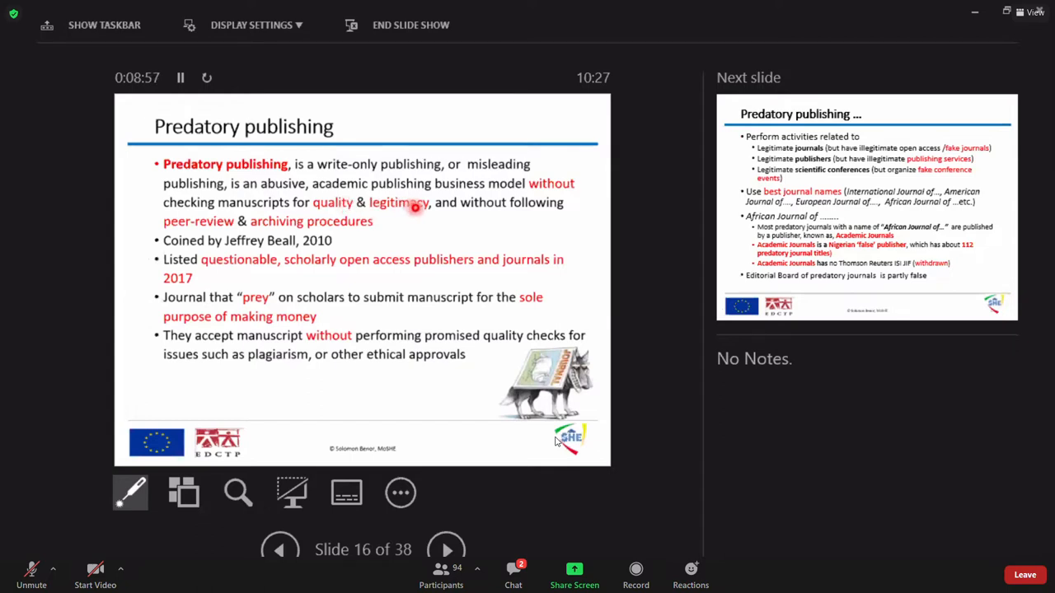
{"action": "mouse_move", "coordinate": [225, 235]}
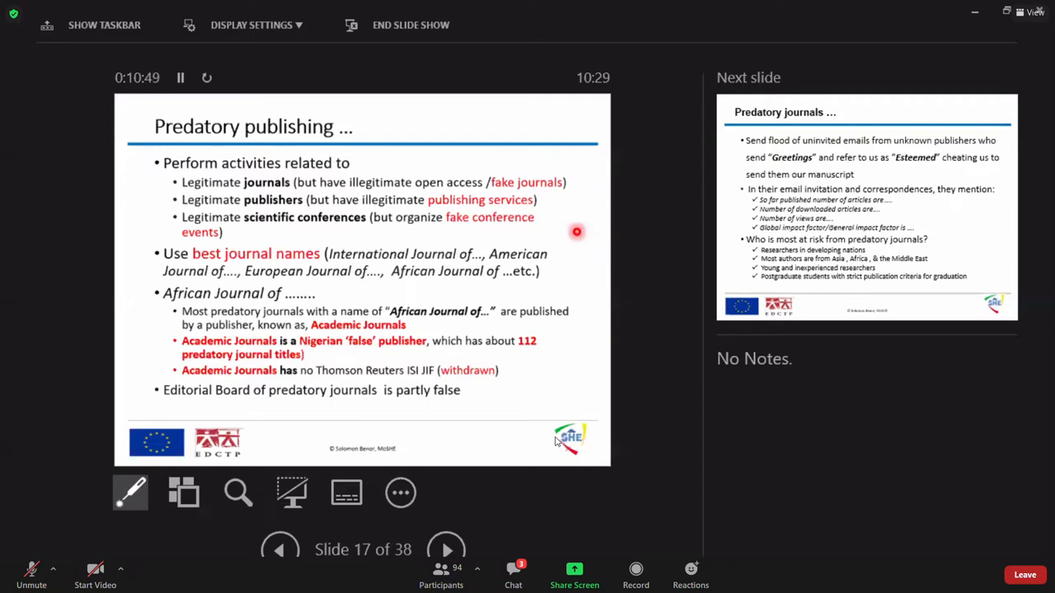
{"action": "mouse_move", "coordinate": [544, 219]}
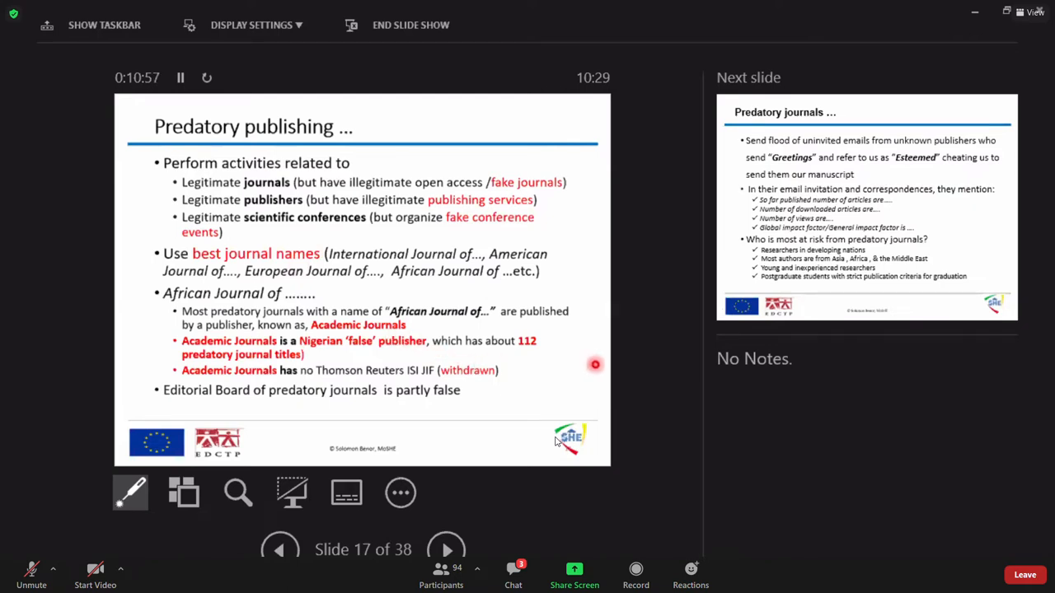
{"action": "mouse_move", "coordinate": [532, 346]}
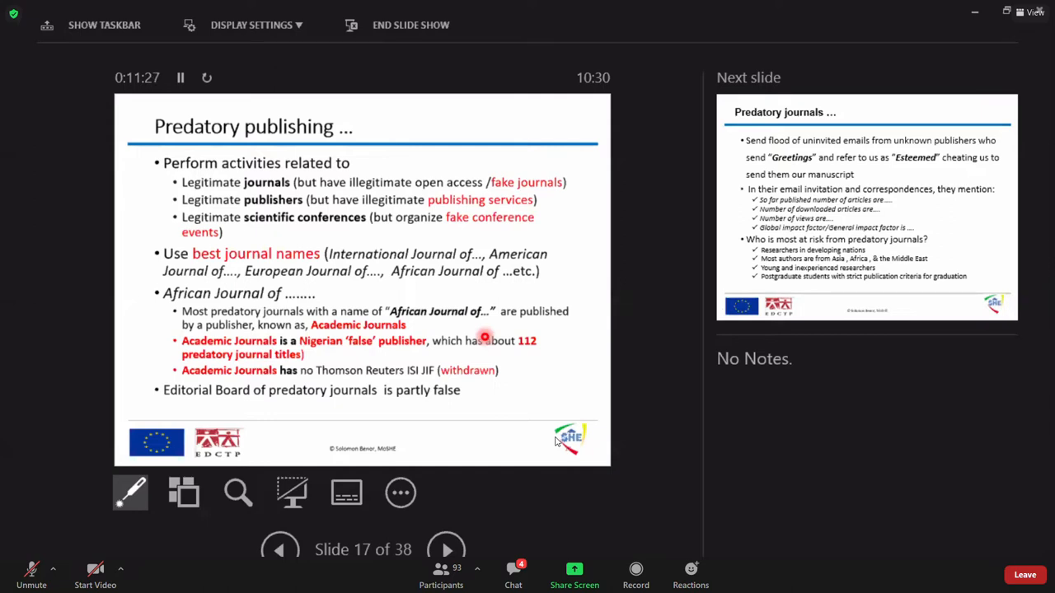
{"action": "mouse_move", "coordinate": [389, 368]}
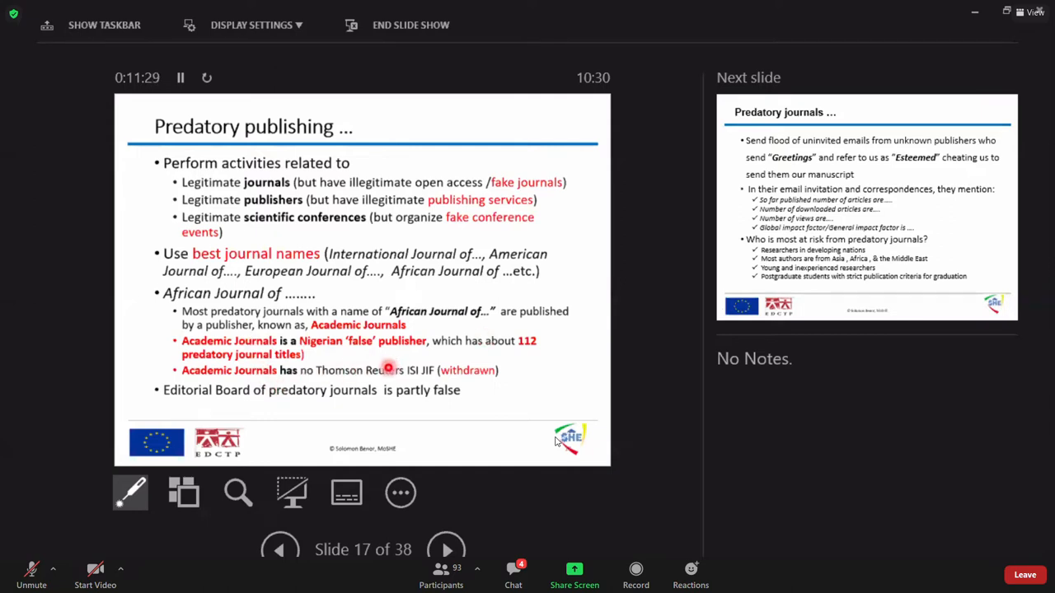
{"action": "mouse_move", "coordinate": [391, 370]}
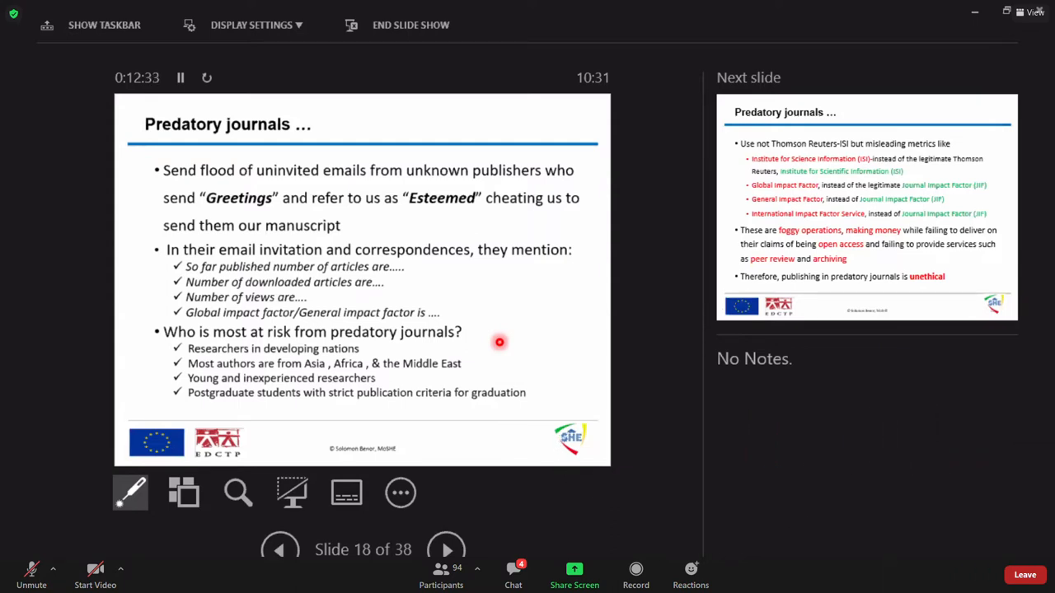
{"action": "mouse_move", "coordinate": [1001, 542]}
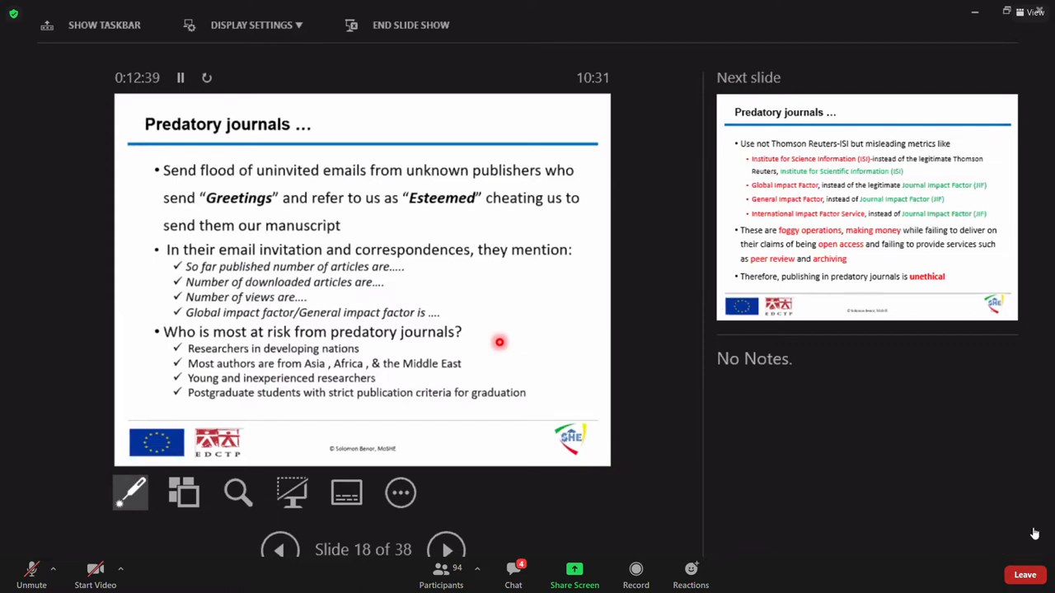
Advance to slide 19 on misleading impact metrics and unethical predatory publishing.
{"action": "left_click", "coordinate": [446, 549]}
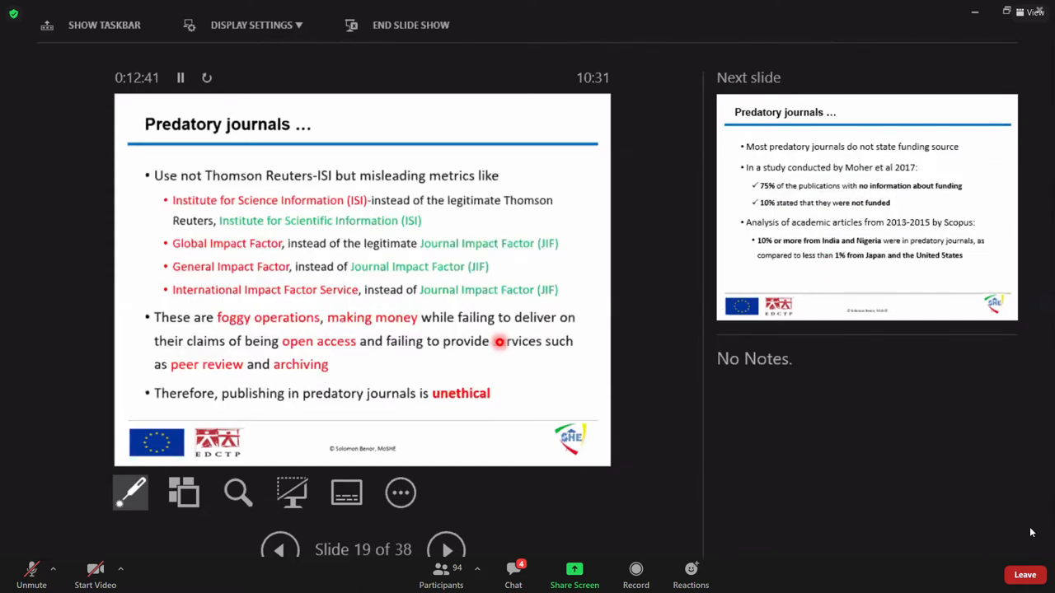
{"action": "mouse_move", "coordinate": [1034, 534]}
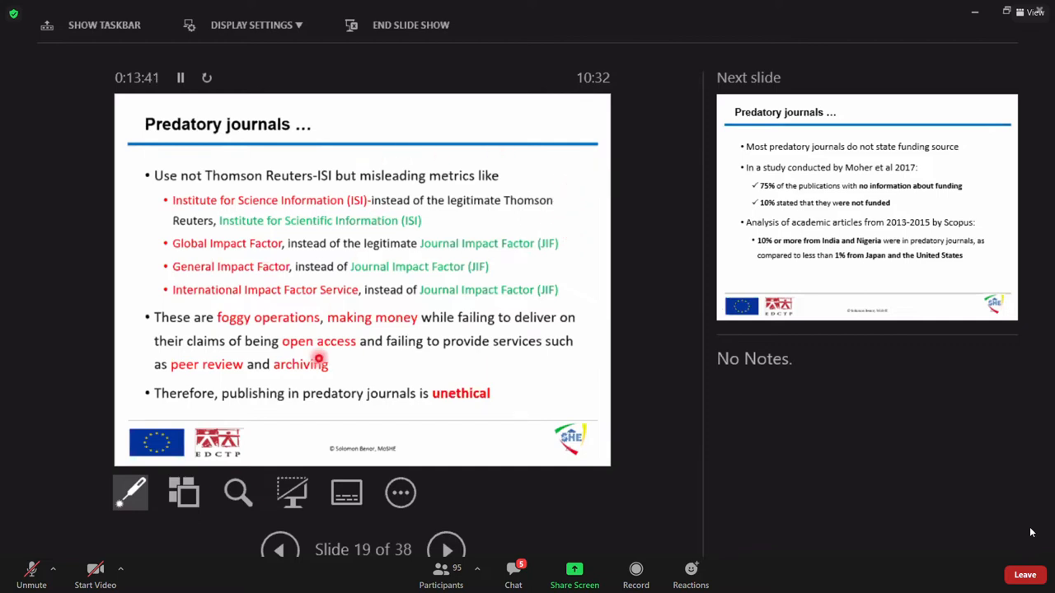
{"action": "mouse_move", "coordinate": [413, 355]}
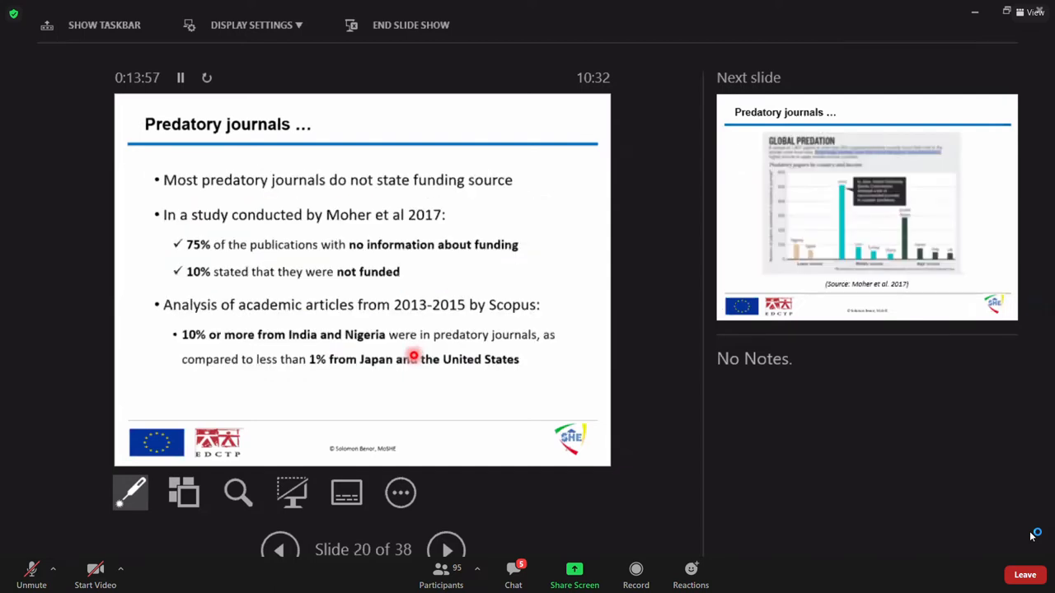
{"action": "mouse_move", "coordinate": [1032, 534]}
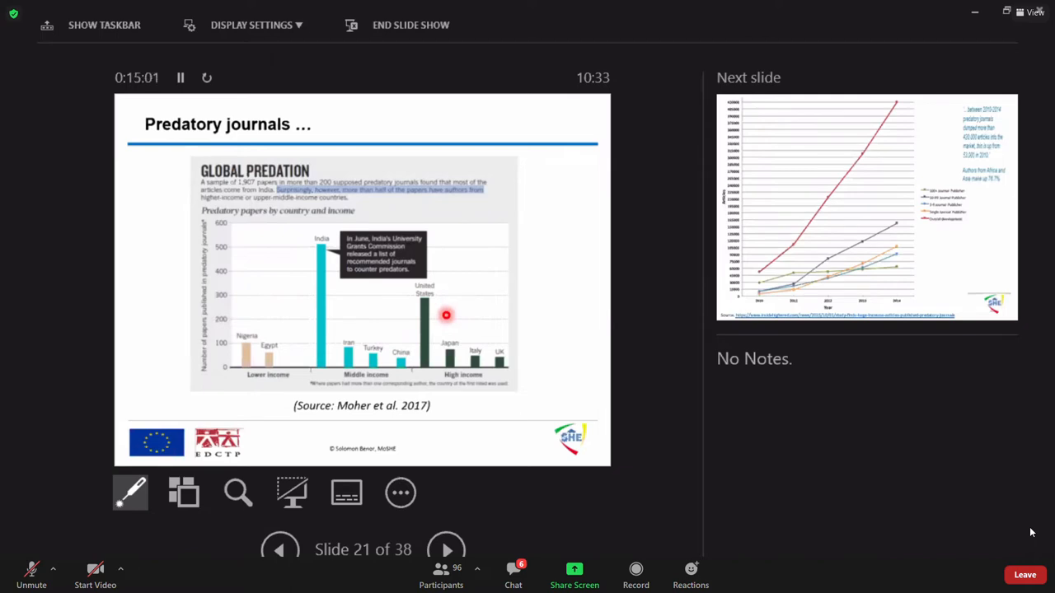
{"action": "left_click", "coordinate": [446, 549]}
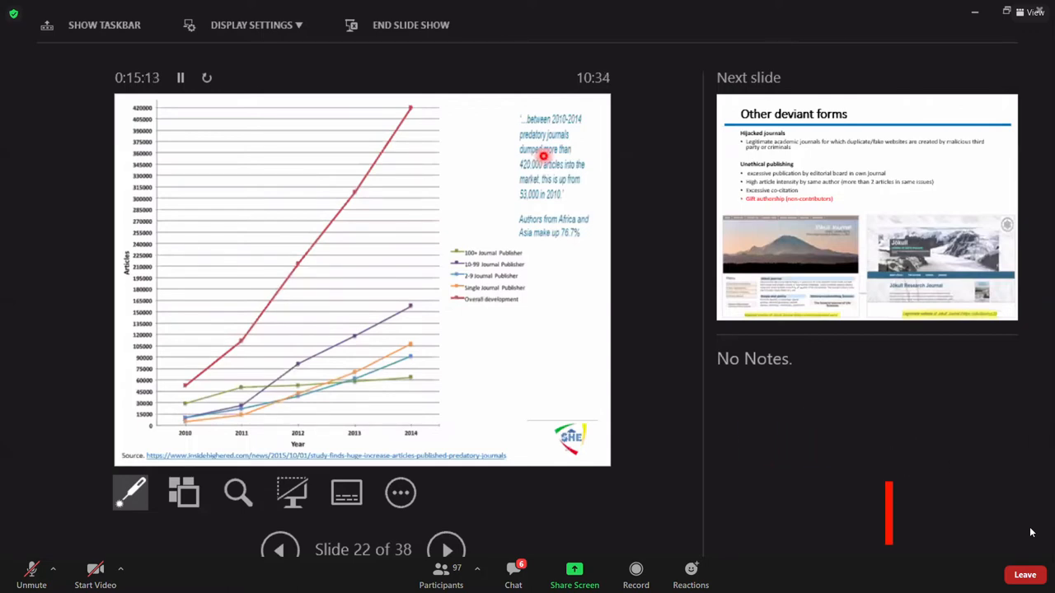
{"action": "mouse_move", "coordinate": [563, 180]}
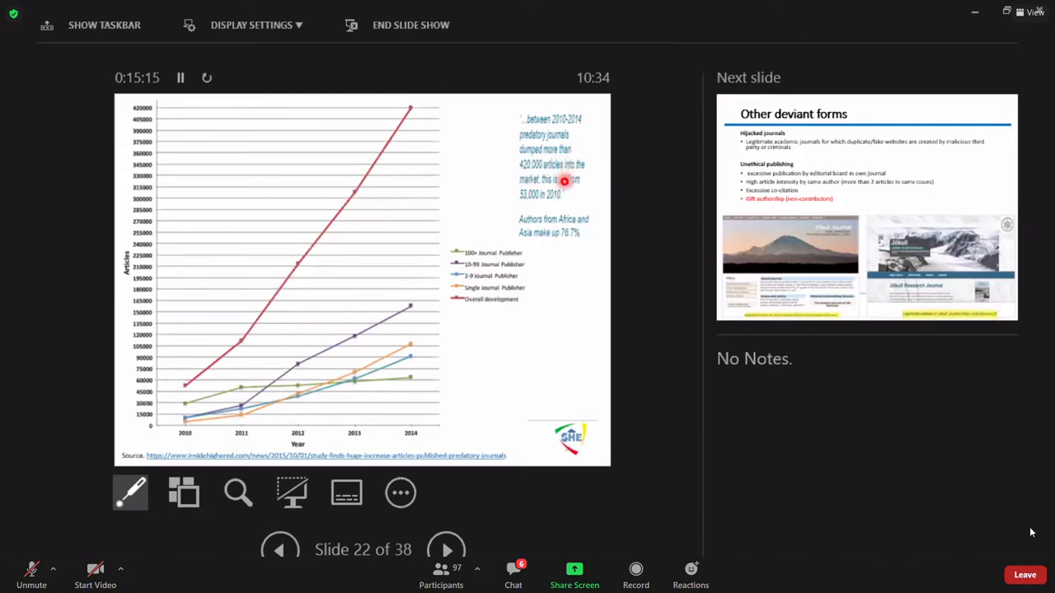
{"action": "mouse_move", "coordinate": [505, 194]}
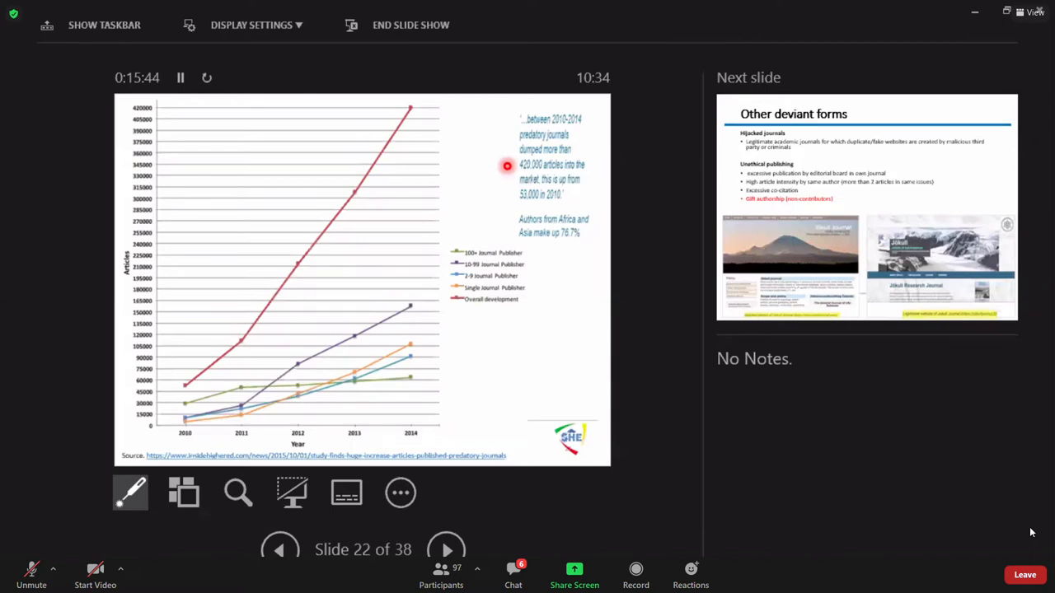
{"action": "mouse_move", "coordinate": [386, 356]}
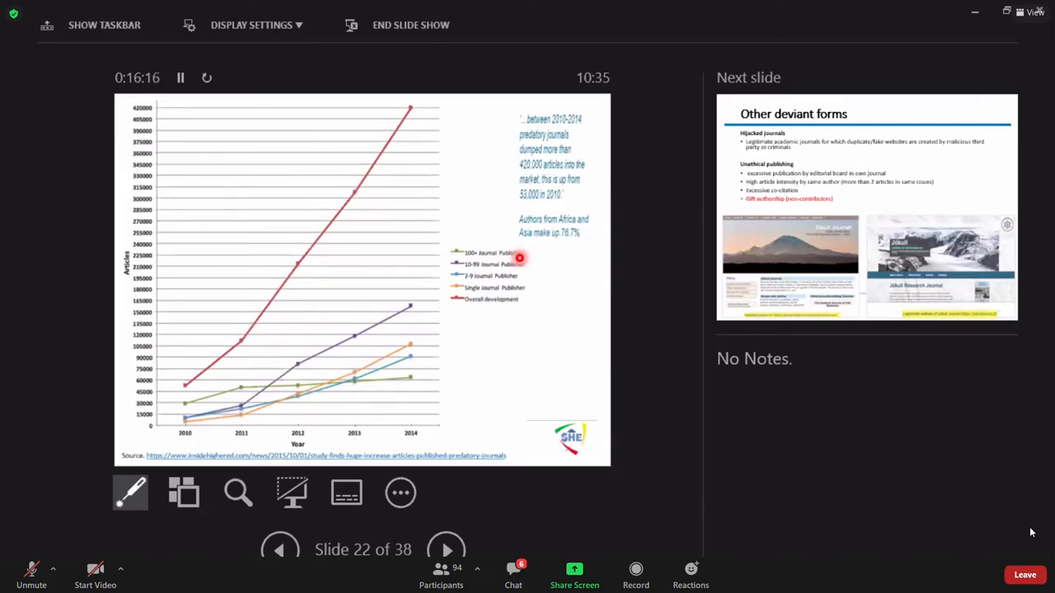
Advance to slide 23, 'Other deviant forms', on hijacked journals.
{"action": "left_click", "coordinate": [445, 550]}
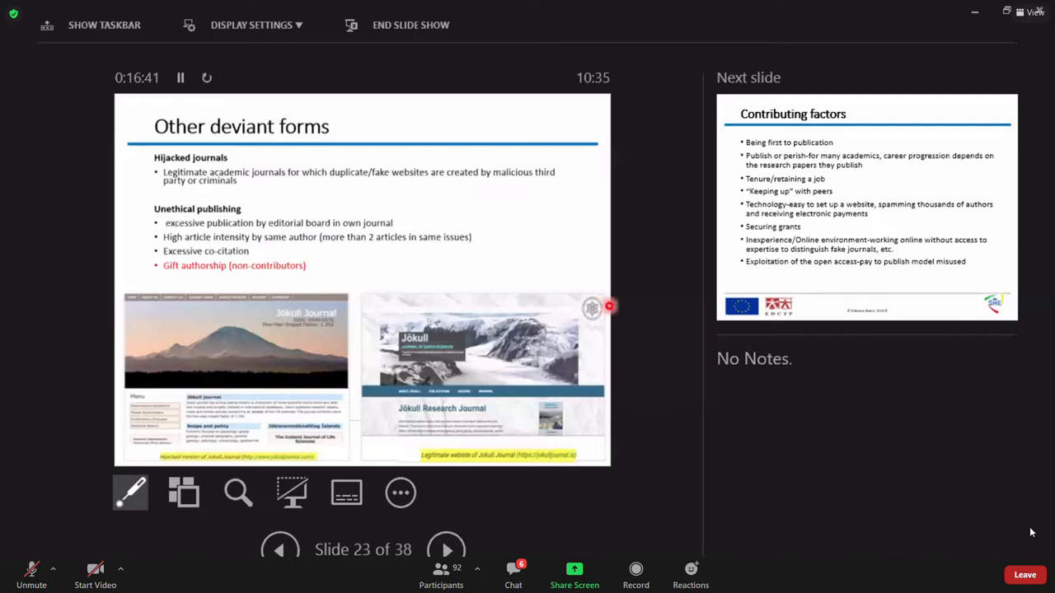
{"action": "mouse_move", "coordinate": [504, 296]}
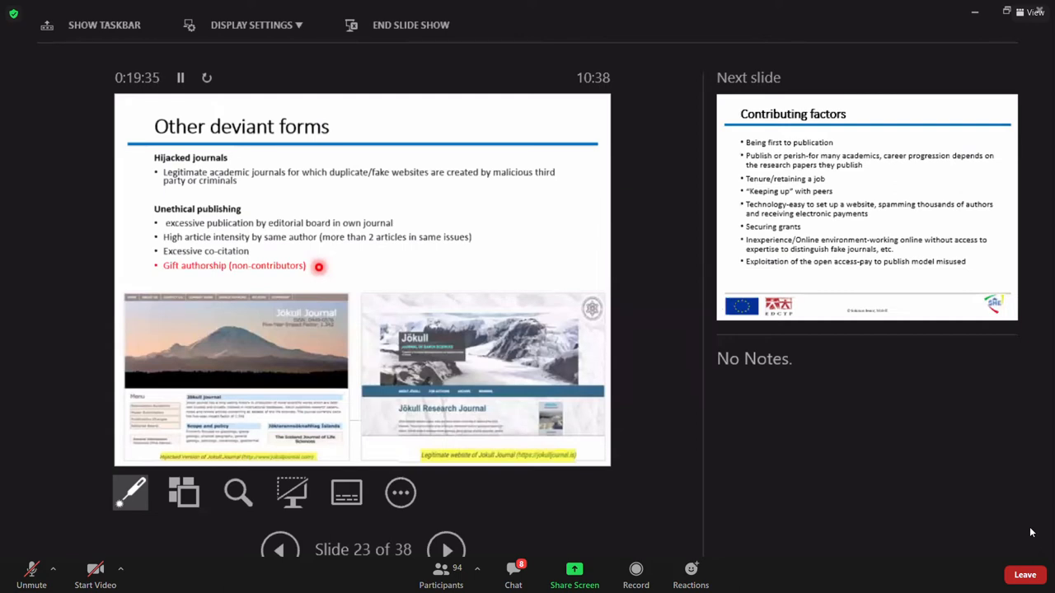
Advance to slide 24, 'Contributing factors'.
{"action": "left_click", "coordinate": [445, 549]}
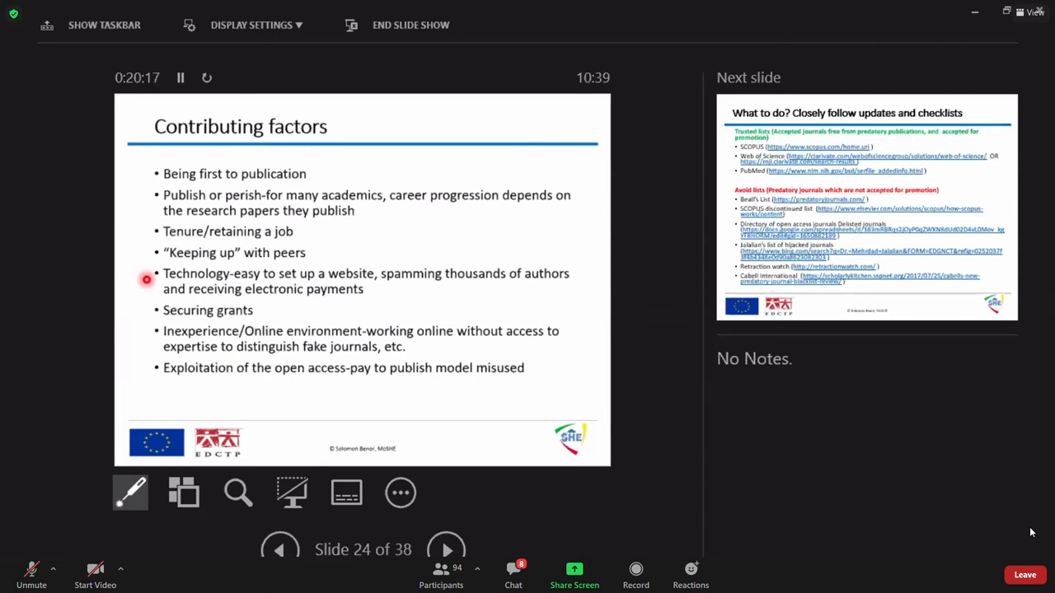
{"action": "mouse_move", "coordinate": [322, 351]}
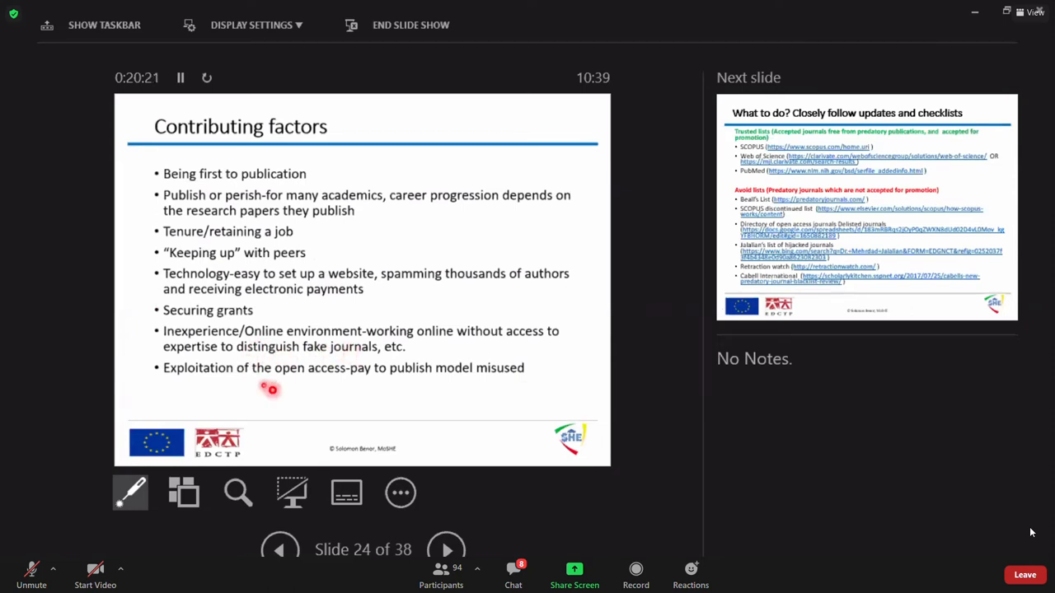
{"action": "mouse_move", "coordinate": [304, 397]}
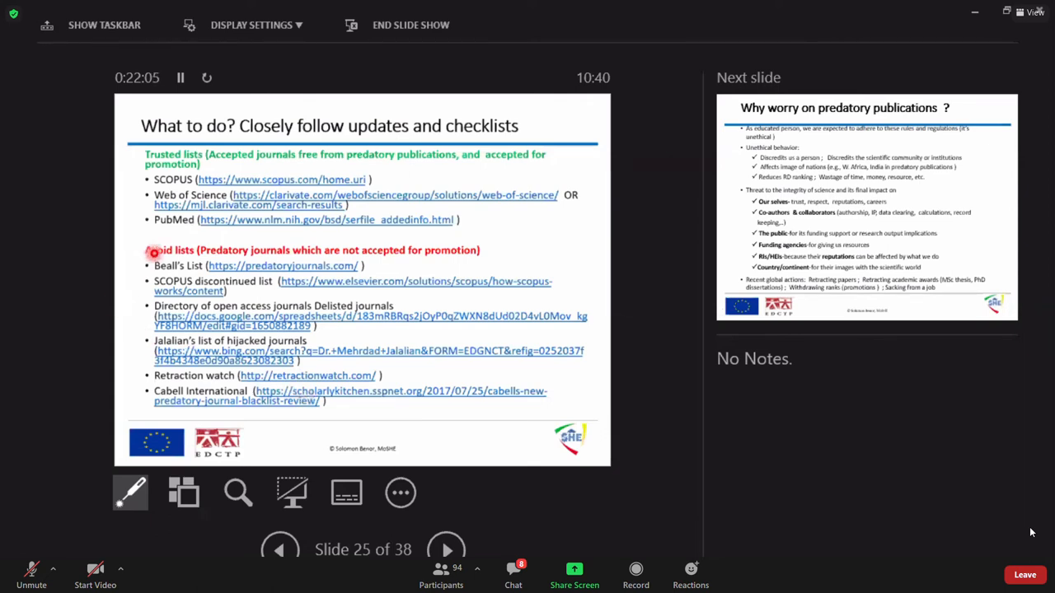
{"action": "mouse_move", "coordinate": [140, 273]}
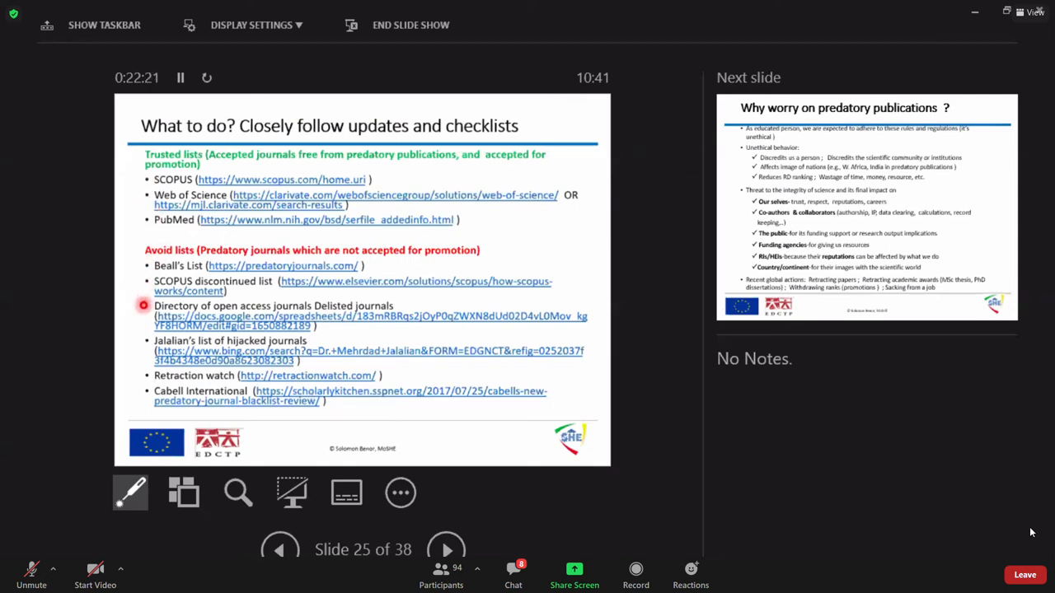
{"action": "mouse_move", "coordinate": [133, 213]}
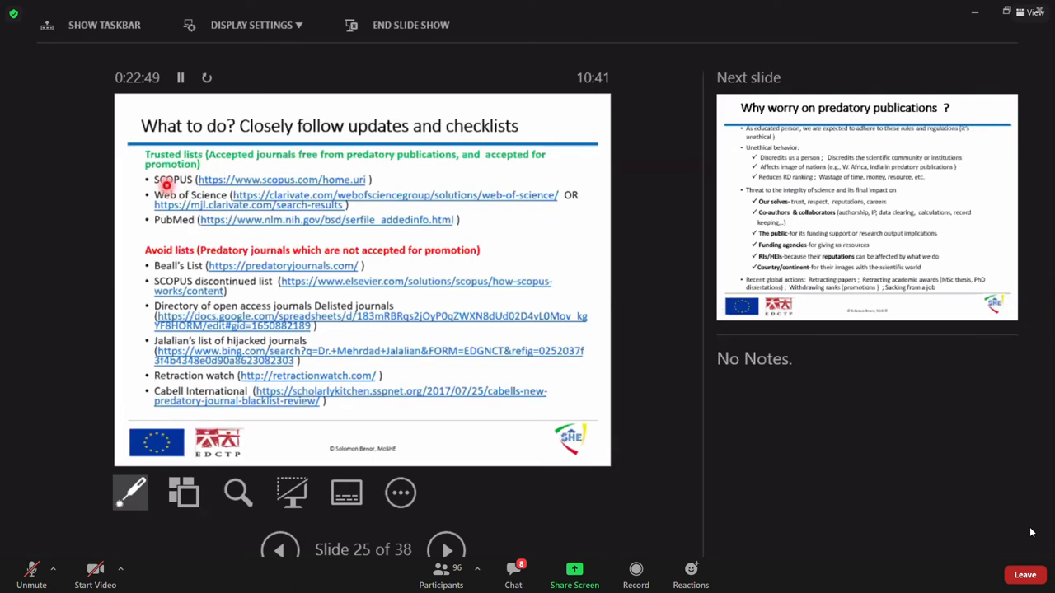
Advance to slide 26, 'Why worry on predatory publications?'.
{"action": "left_click", "coordinate": [446, 550]}
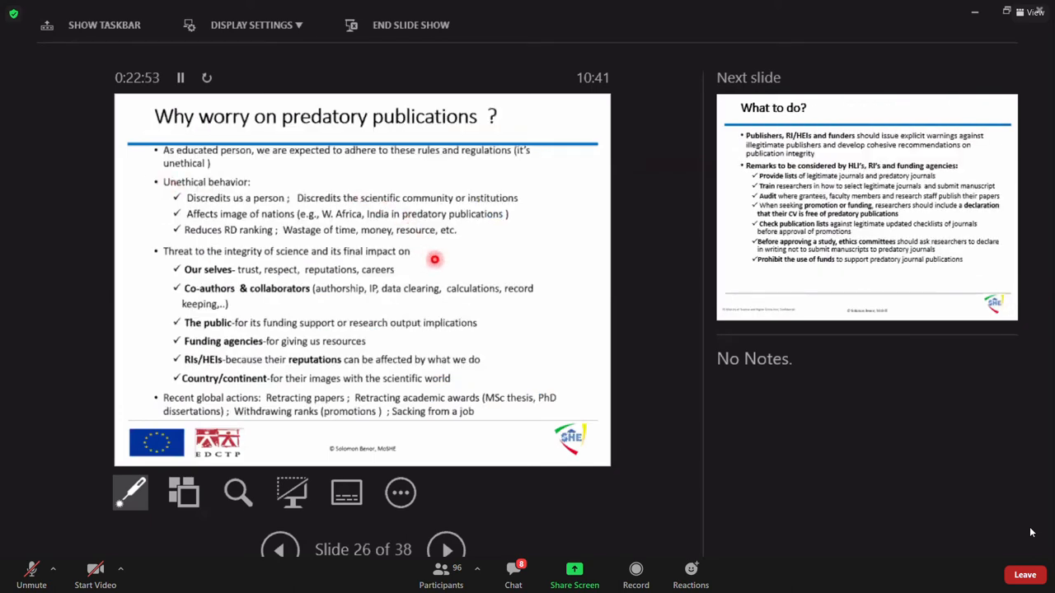
{"action": "mouse_move", "coordinate": [522, 268]}
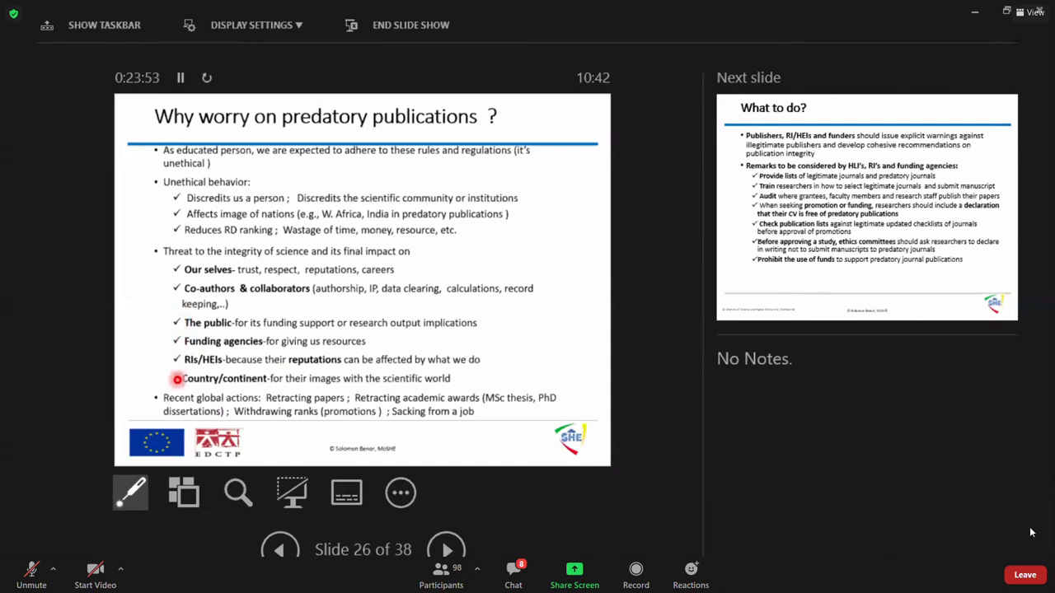
{"action": "mouse_move", "coordinate": [320, 423]}
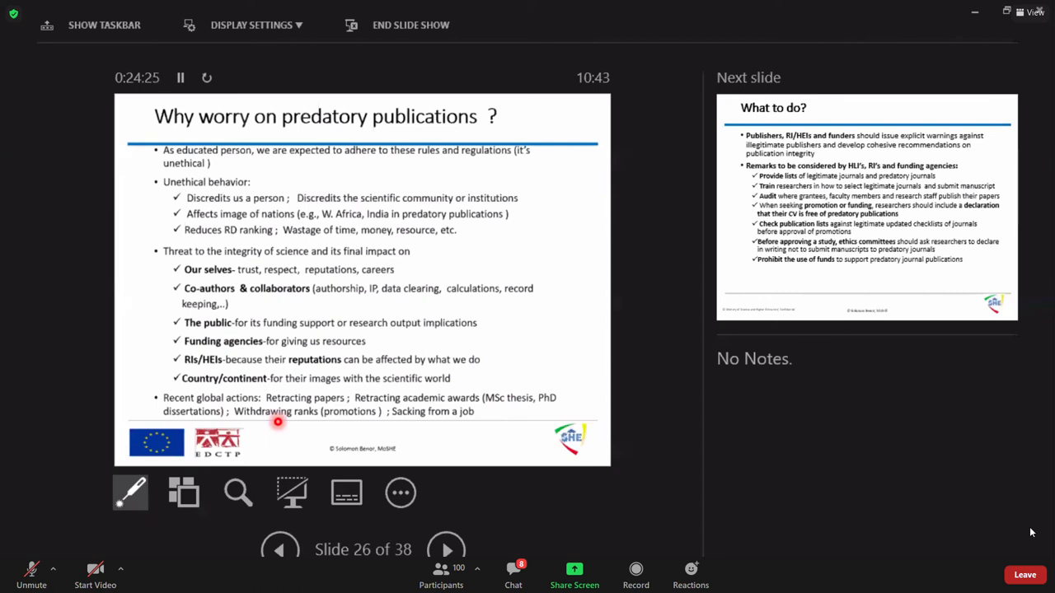
{"action": "mouse_move", "coordinate": [292, 428]}
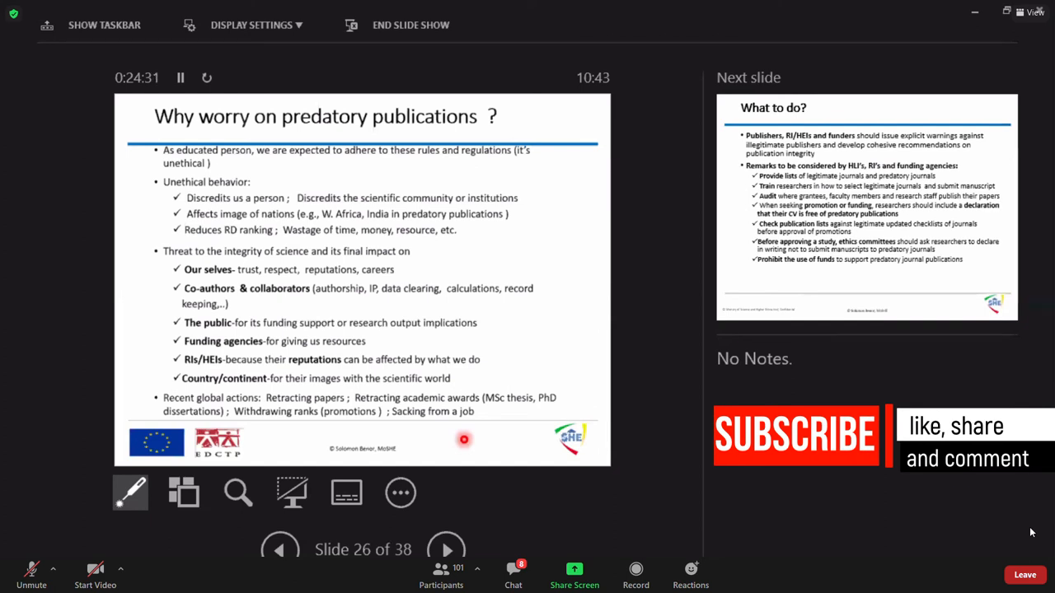
Advance to slide 27, 'What to do?', with recommendations for institutions and funders.
{"action": "left_click", "coordinate": [446, 550]}
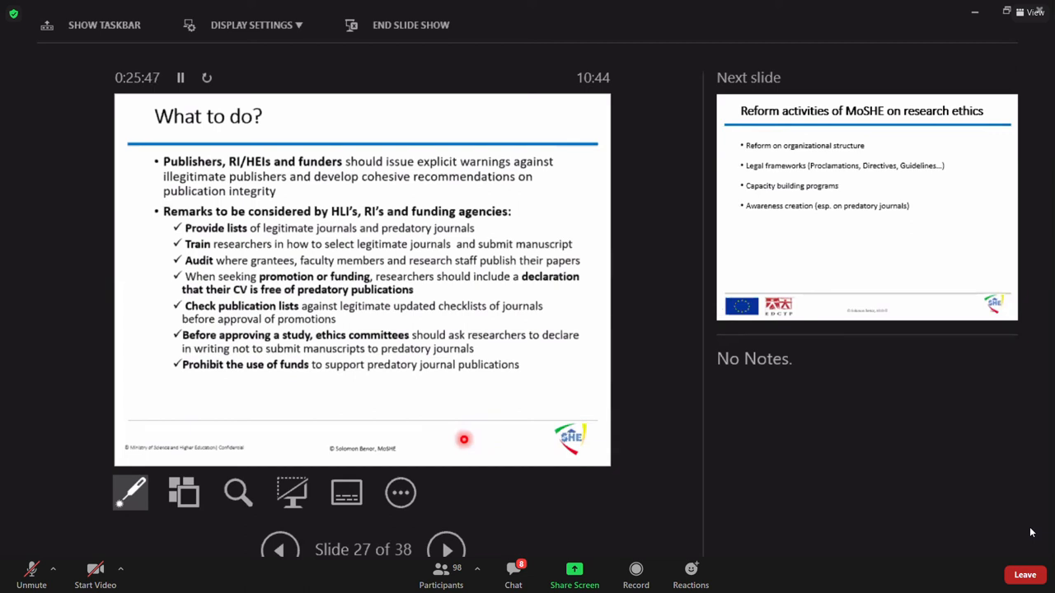
Advance to slide 31 showing MoSHE's academic staff promotion criteria directive.
{"action": "left_click", "coordinate": [446, 548]}
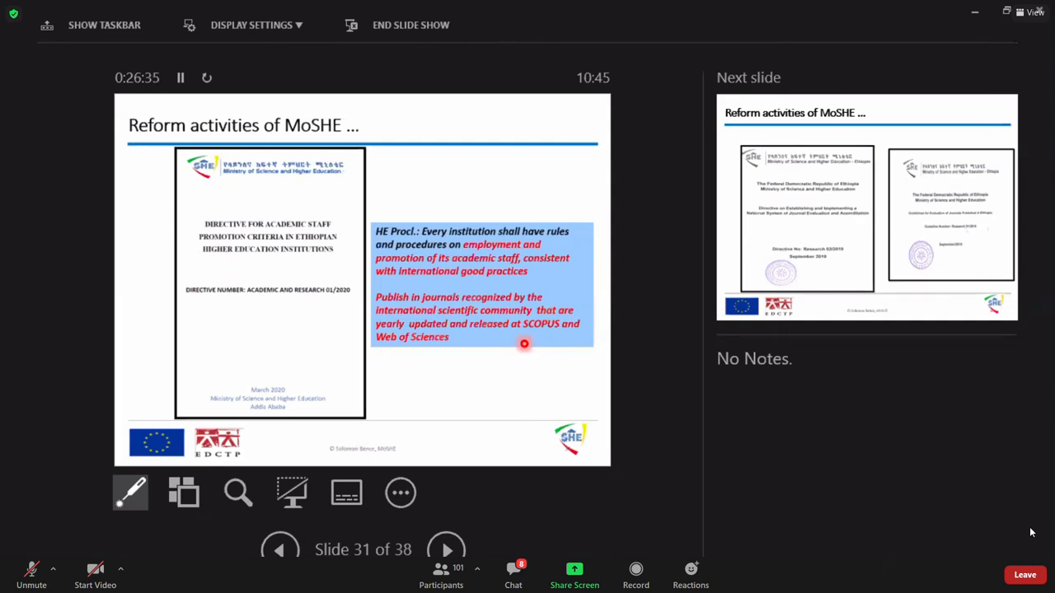
Advance through the journal evaluation directives slide to slide 33 on the Editors Forum.
{"action": "left_click", "coordinate": [446, 550]}
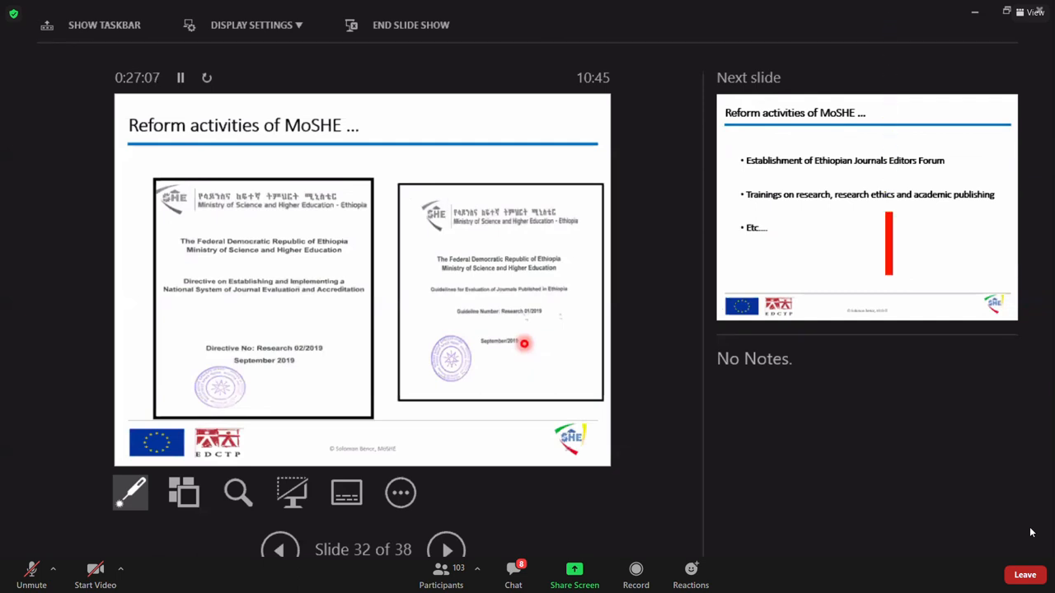
{"action": "left_click", "coordinate": [446, 550]}
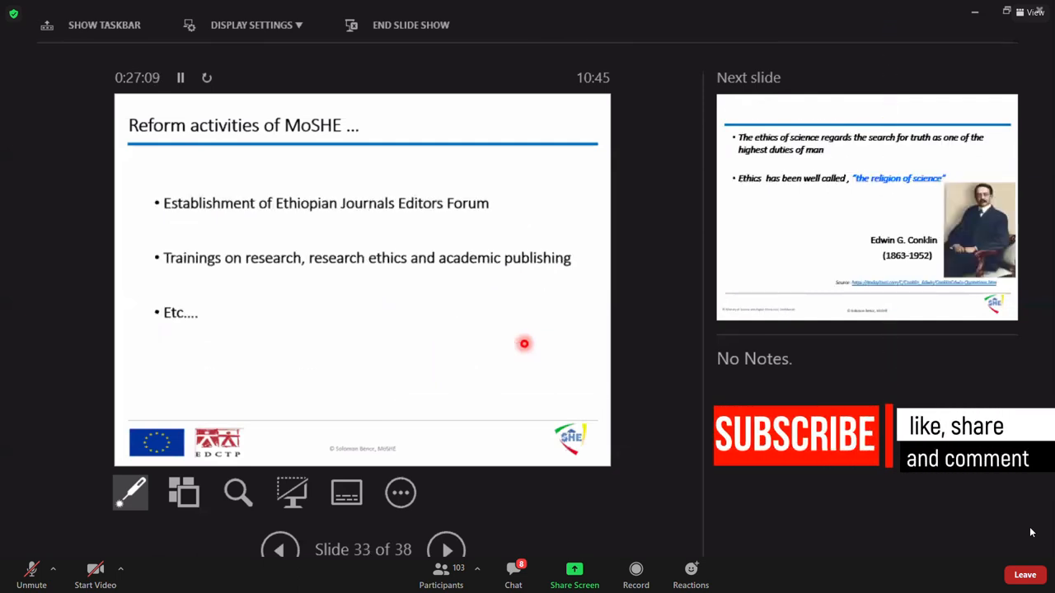